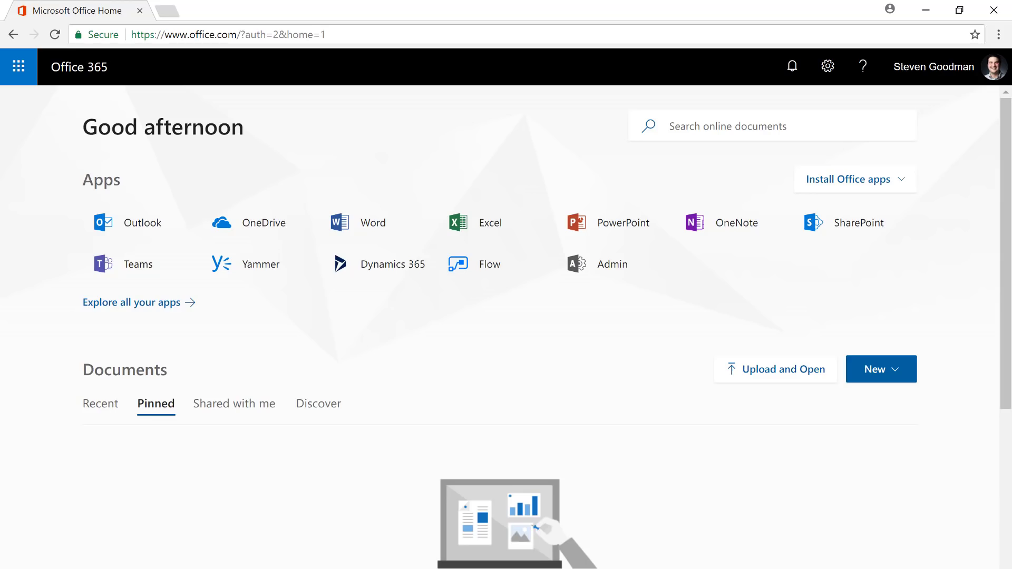
mouse_move(253, 223)
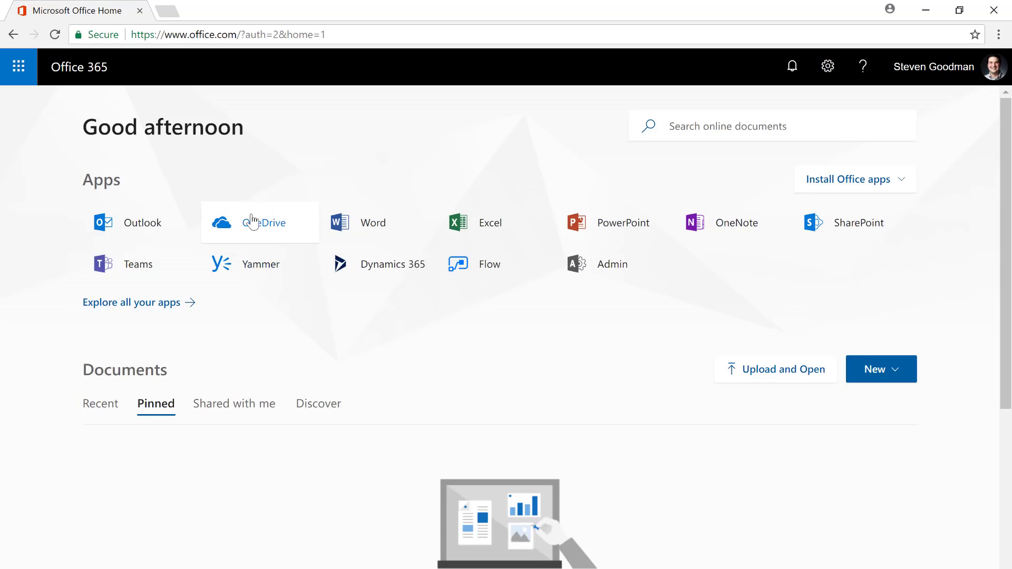
Launch OneDrive from the Office 365 home page app tiles
left_click(260, 222)
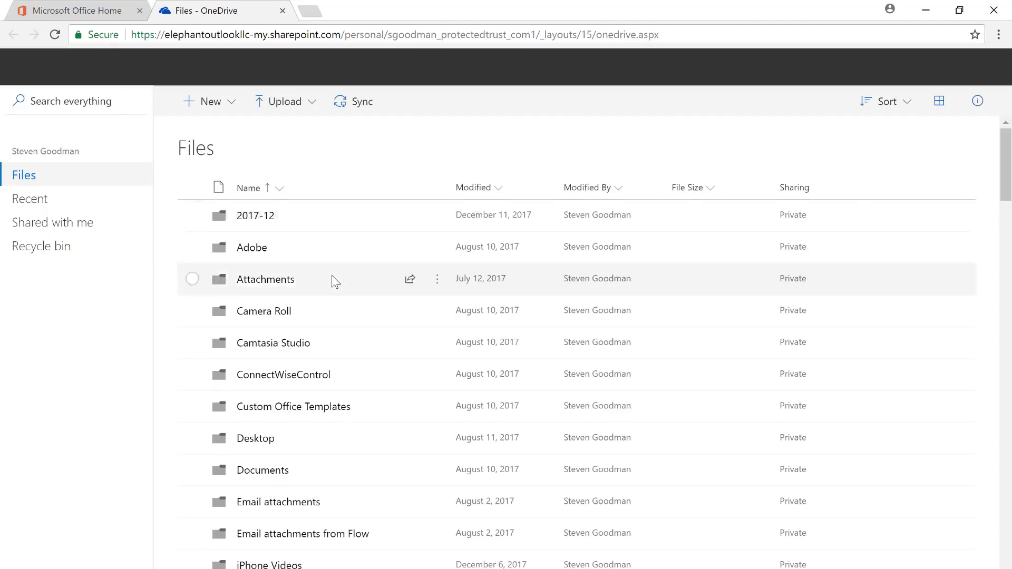
Scroll the Files list to the Documents folder and open '2-Step Verification Method Change.docx' in Word Online
scroll("down", 3)
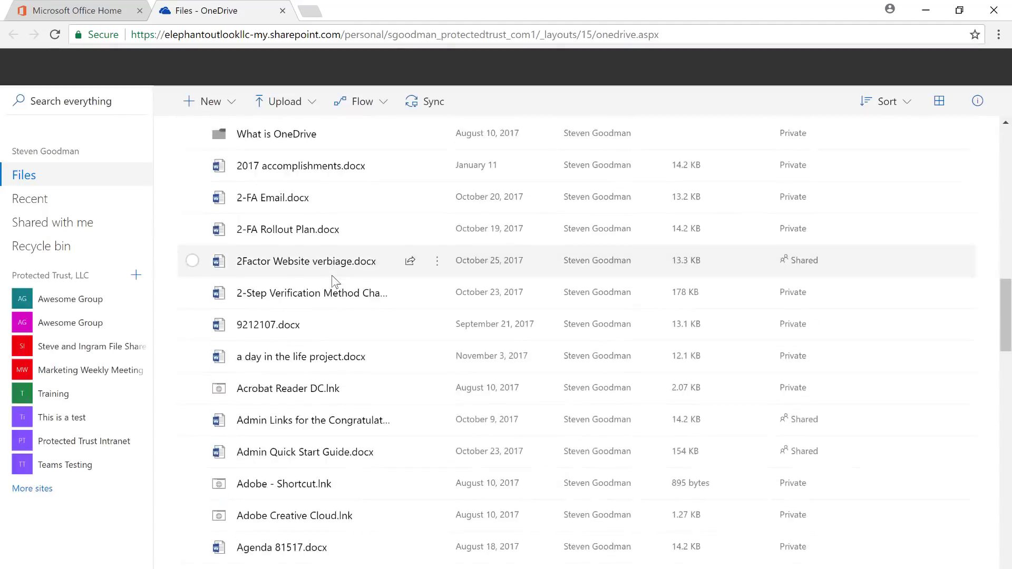
scroll("down", 3)
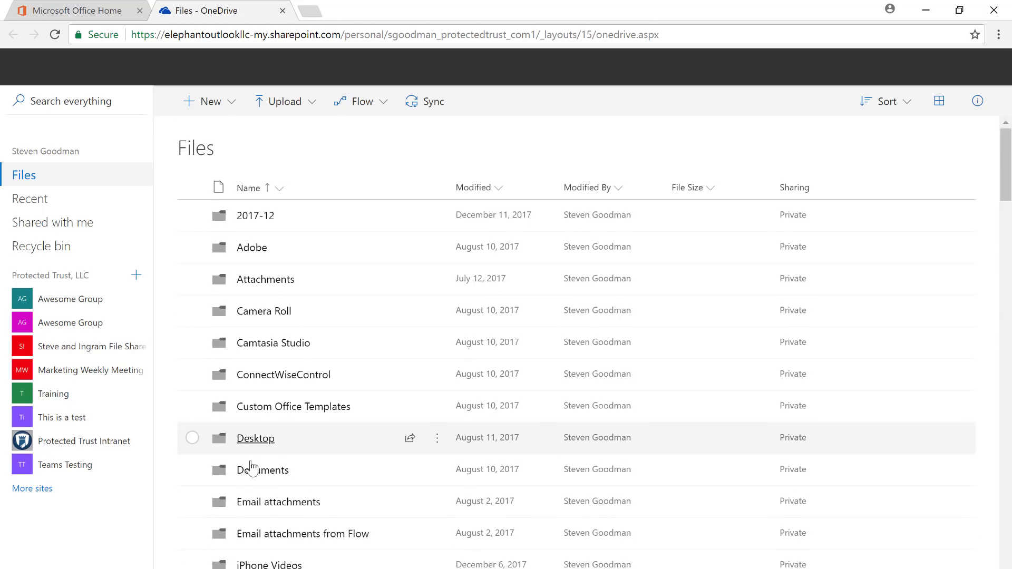
scroll("down", 3)
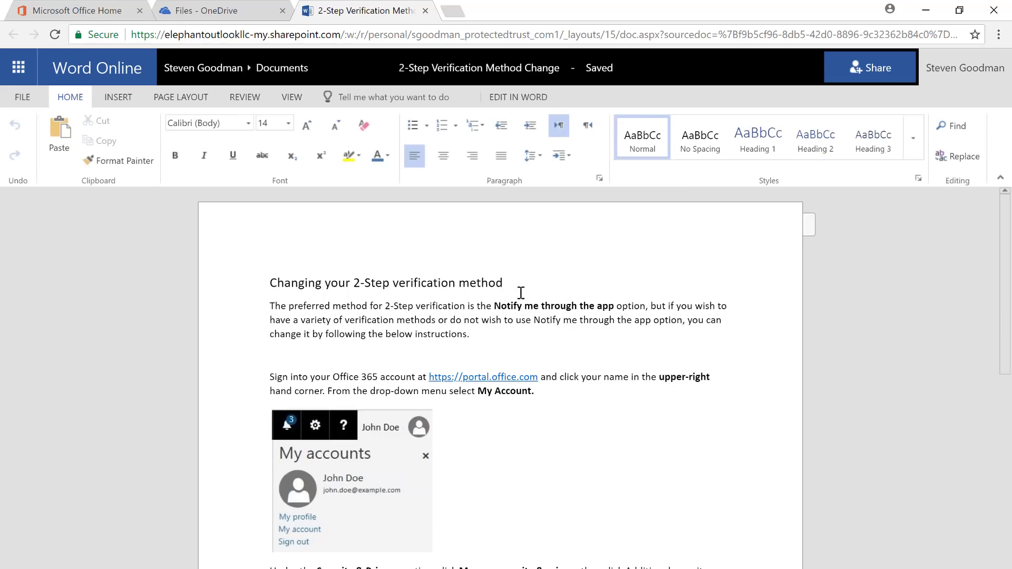
Append ': Version' to the heading 'Changing your 2-Step verification method'
type(": Version")
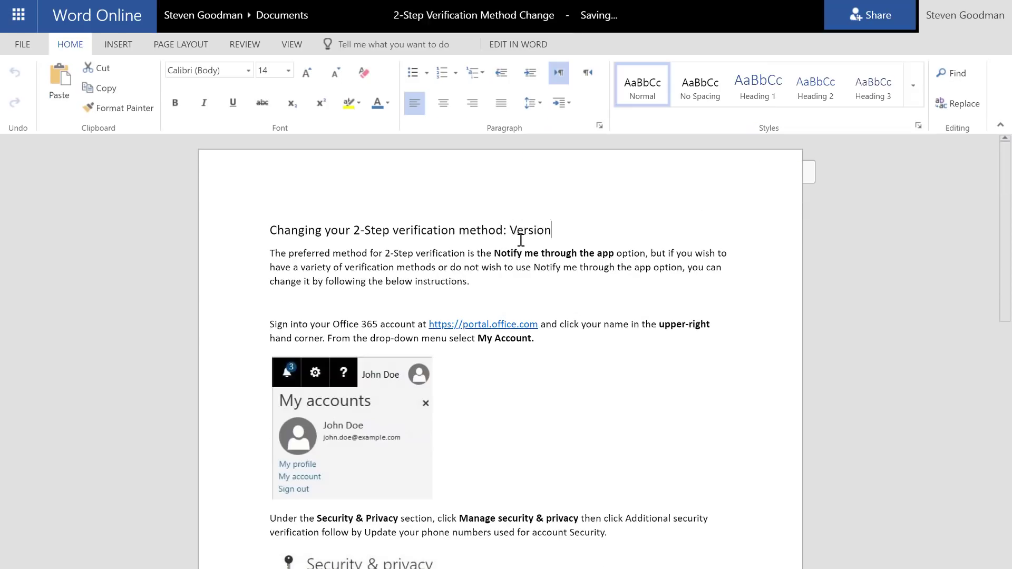